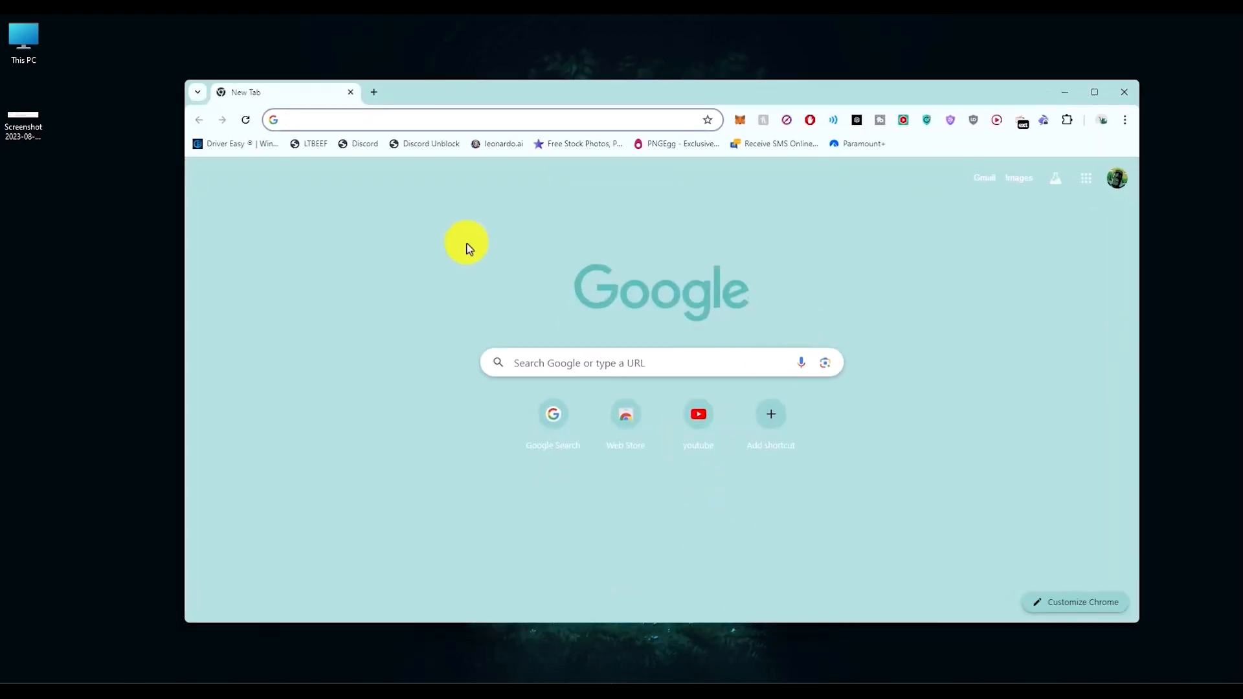
# Search 'youtube tv' in Chrome's address bar and open the YouTube TV site
pyautogui.write('youtube tv')
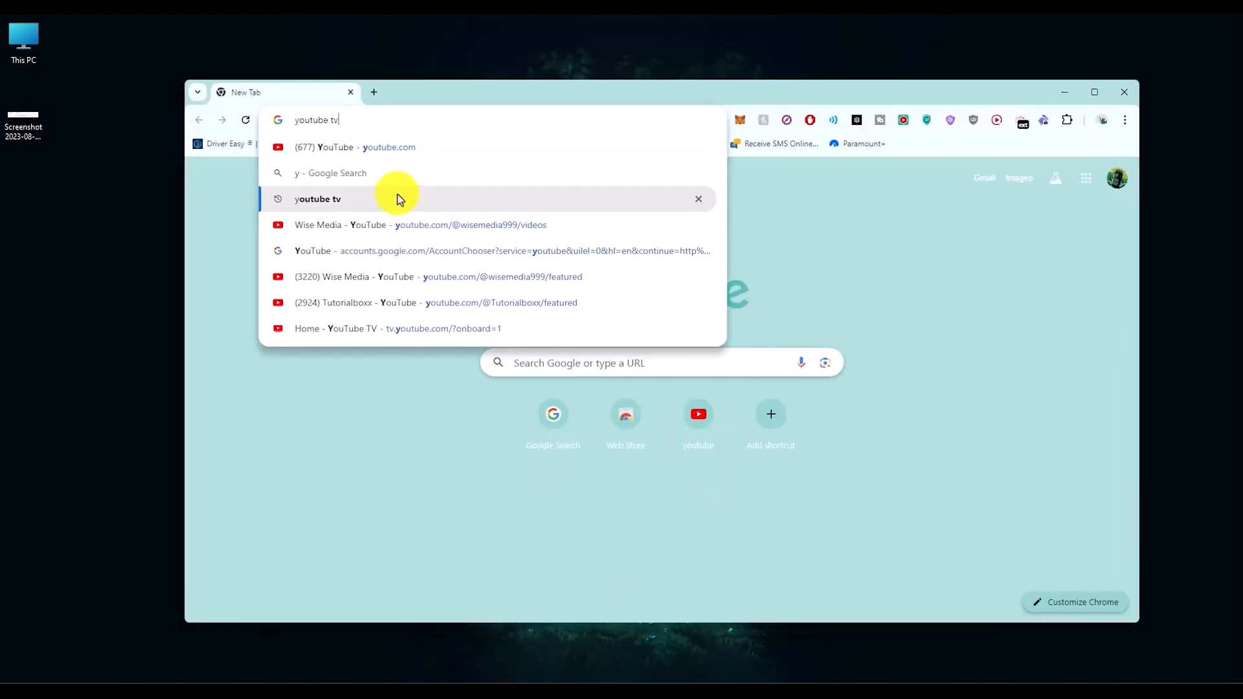
pyautogui.click(398, 329)
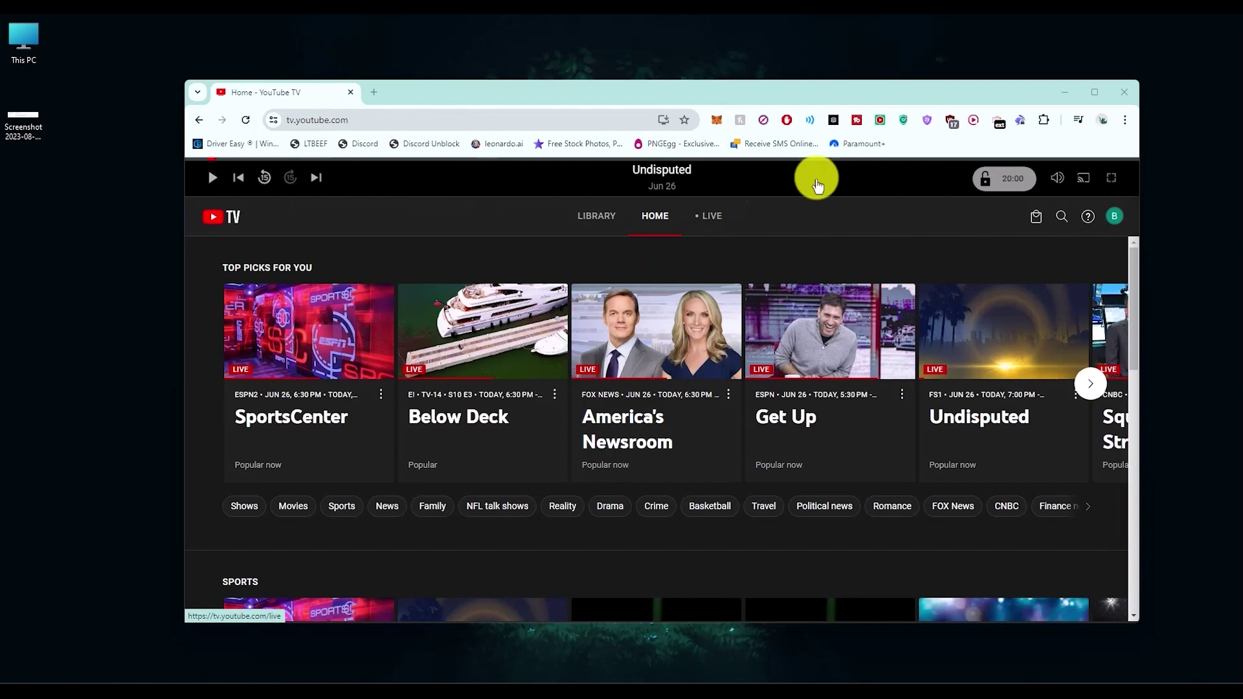
# Maximize the browser window and open the profile avatar's account menu
pyautogui.click(1093, 92)
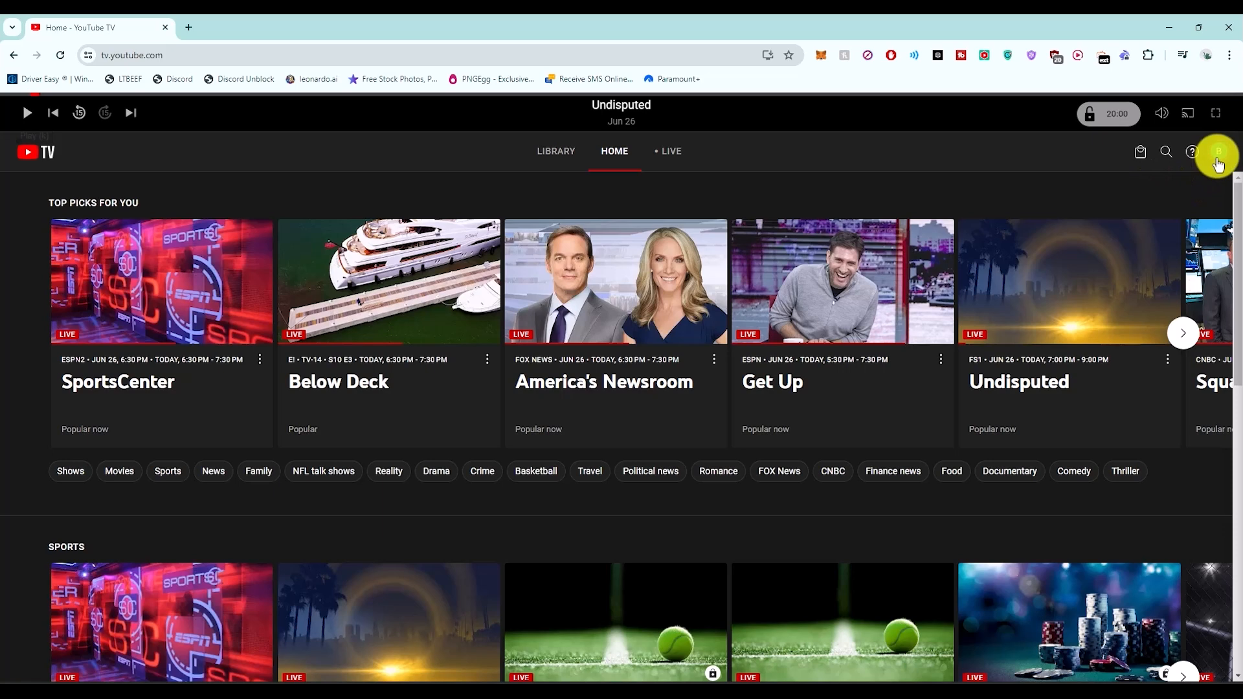
pyautogui.click(1219, 151)
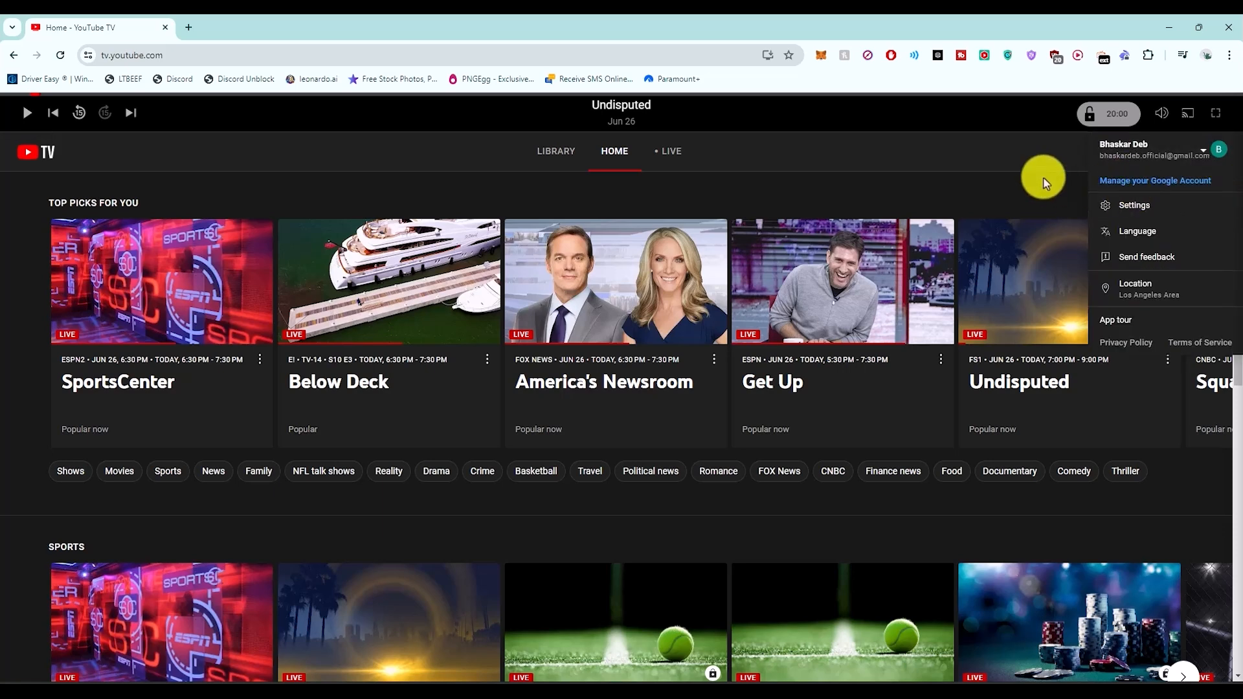
pyautogui.moveTo(1129, 155)
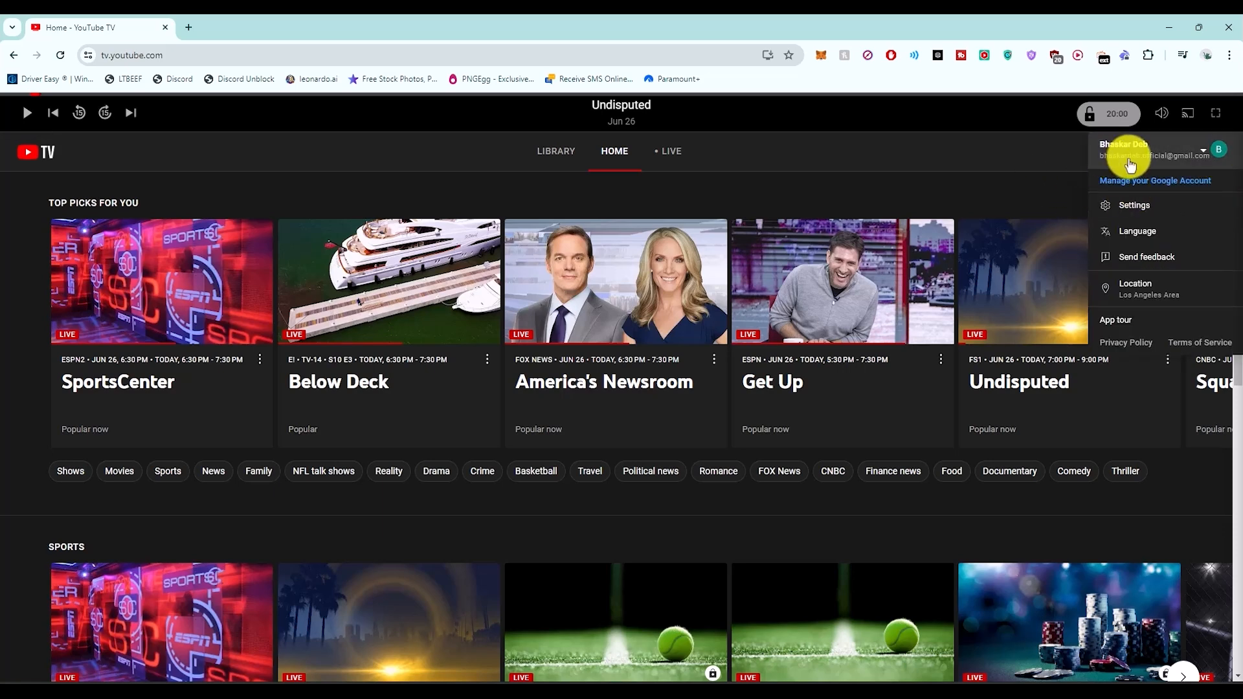
pyautogui.moveTo(1061, 155)
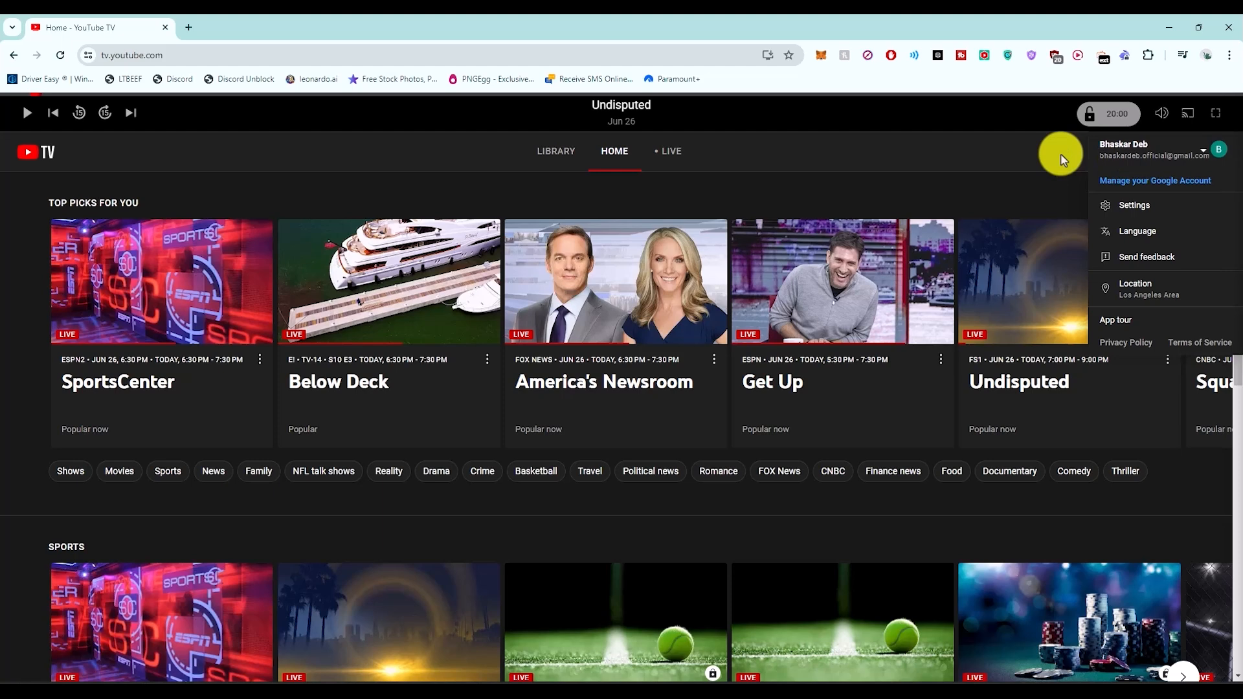
pyautogui.moveTo(1134, 205)
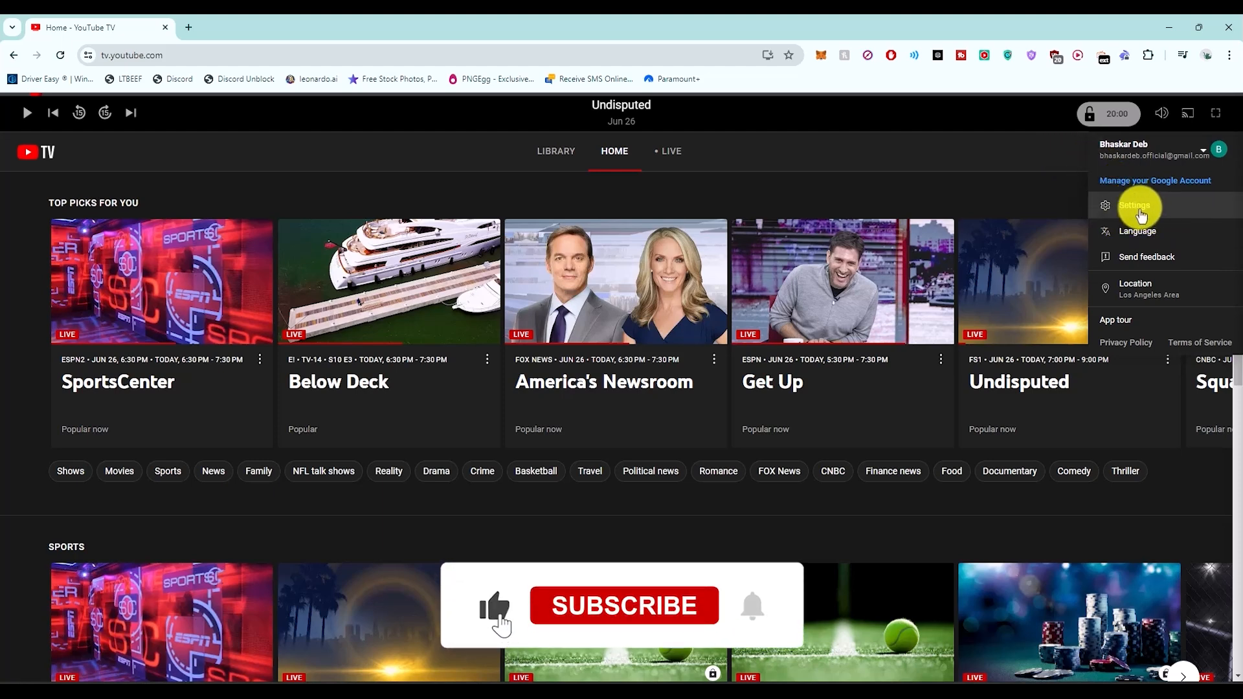
# Go to Settings from the profile menu, then the Family sharing page
pyautogui.click(1133, 205)
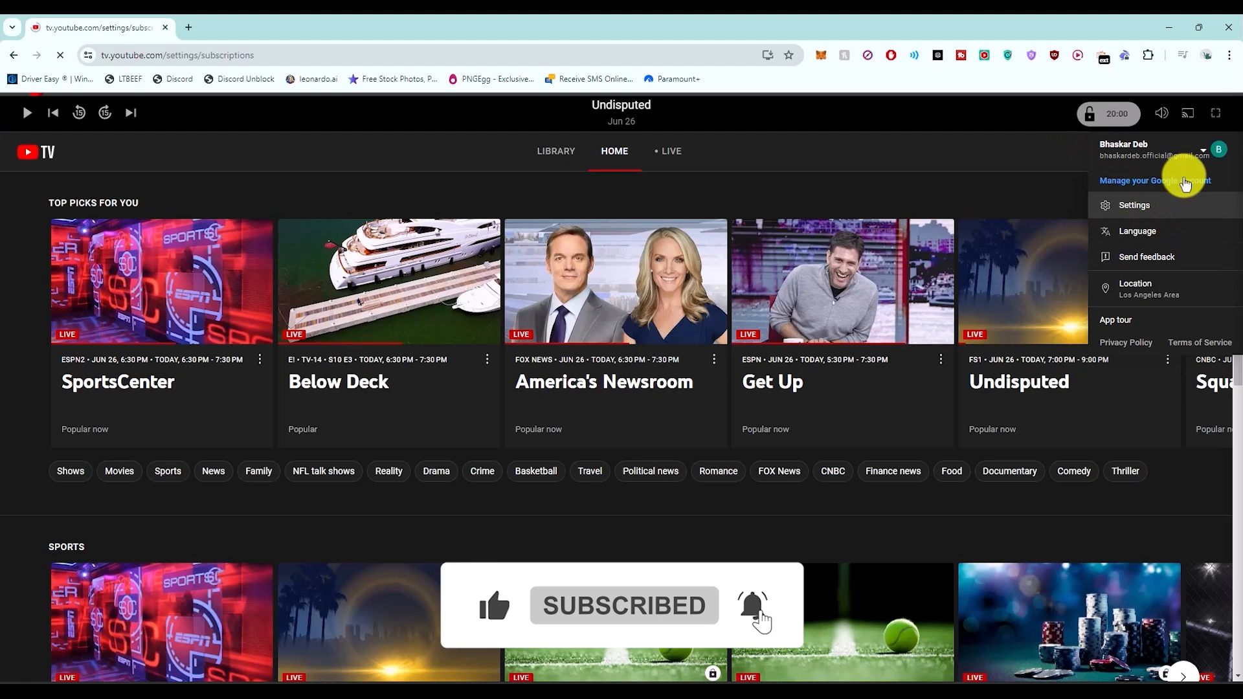
pyautogui.click(1133, 205)
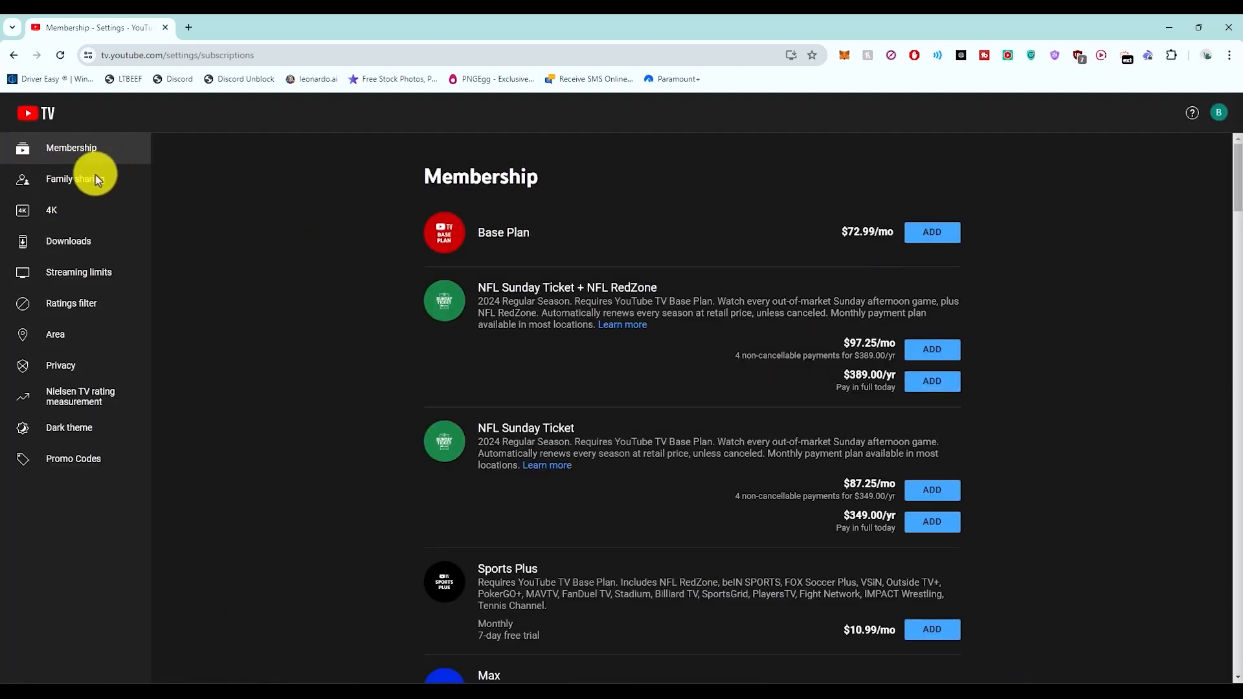
pyautogui.moveTo(79, 179)
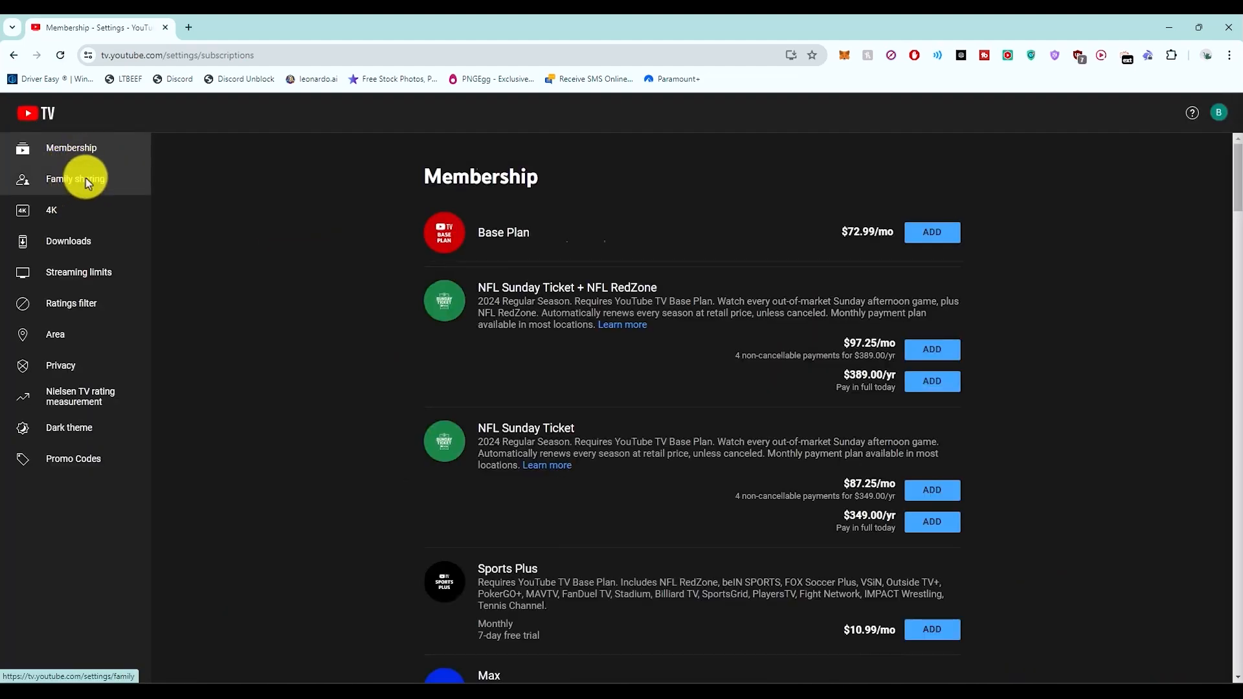
pyautogui.click(75, 179)
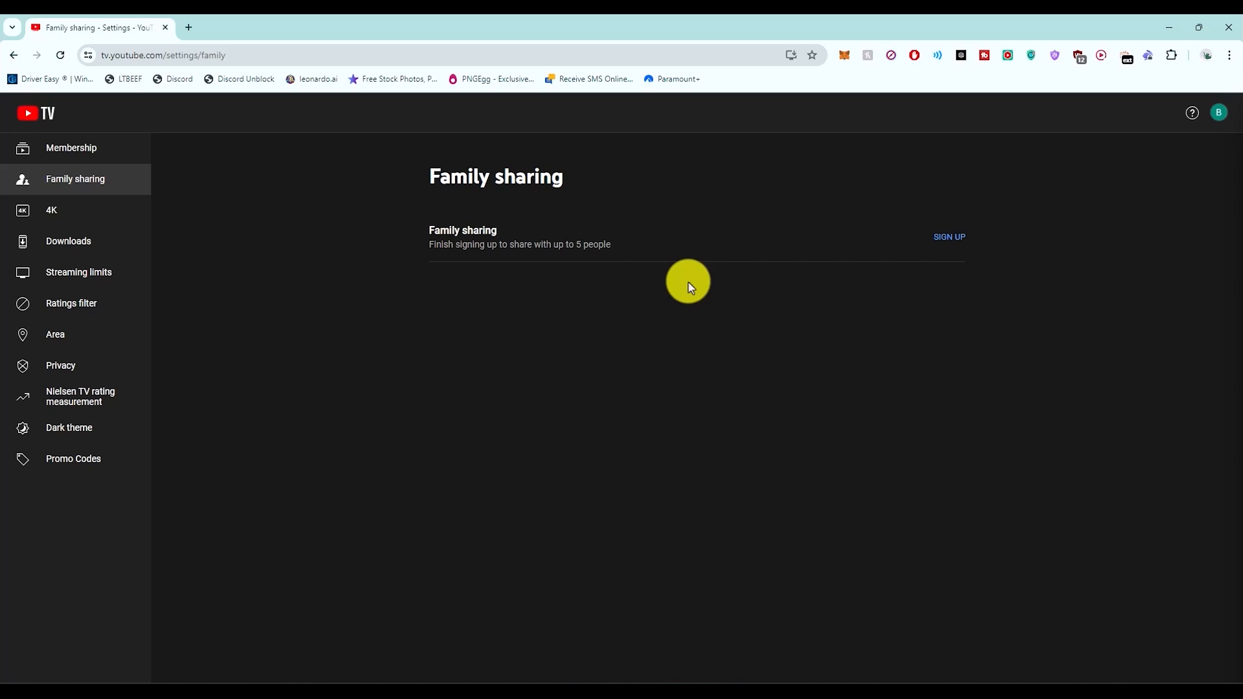